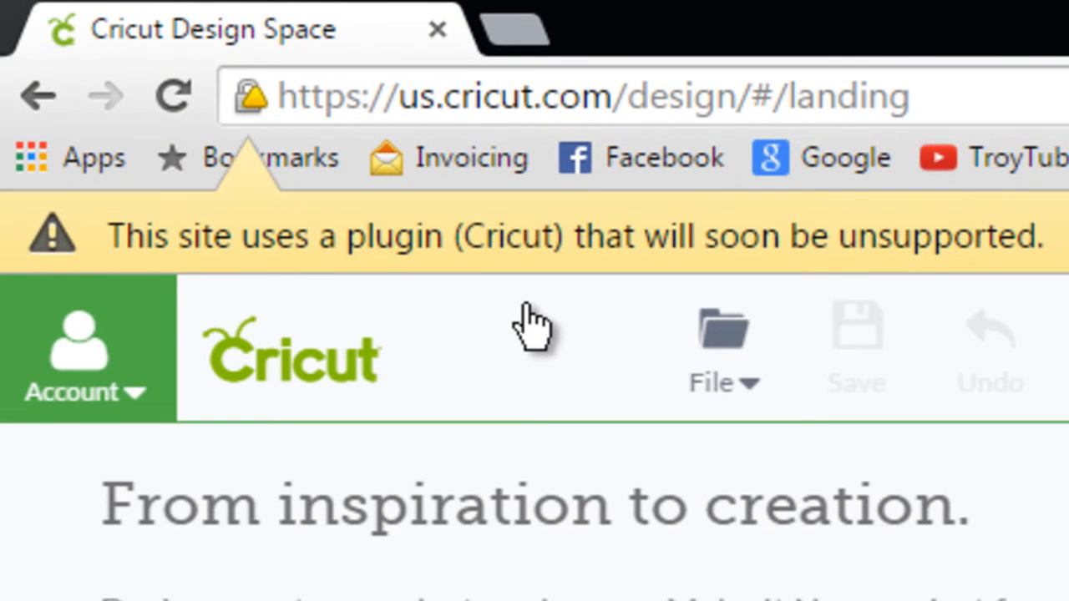
pyautogui.moveTo(501, 309)
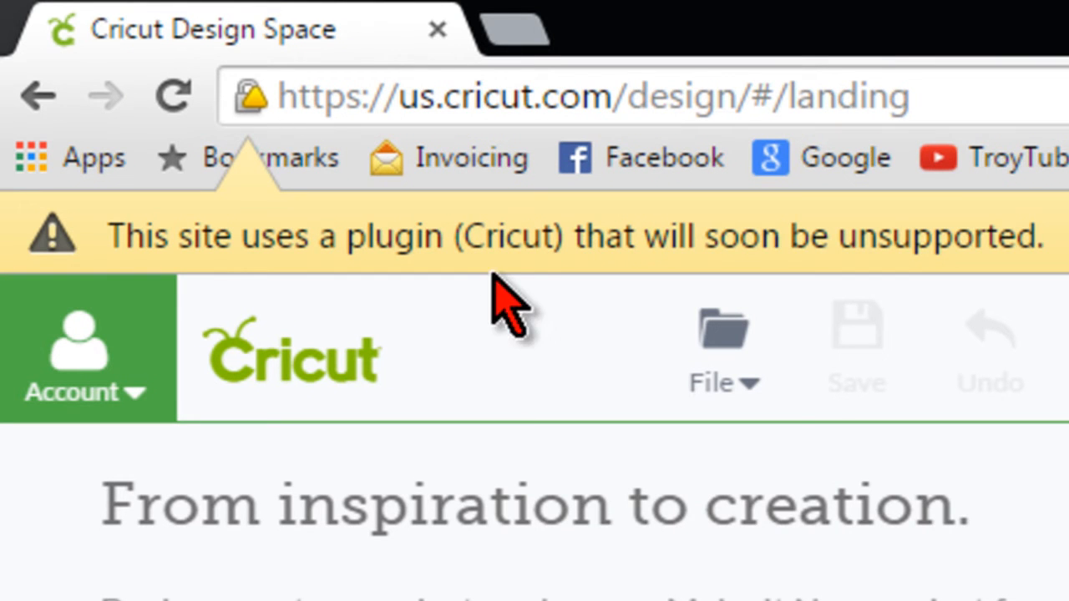
pyautogui.moveTo(822, 296)
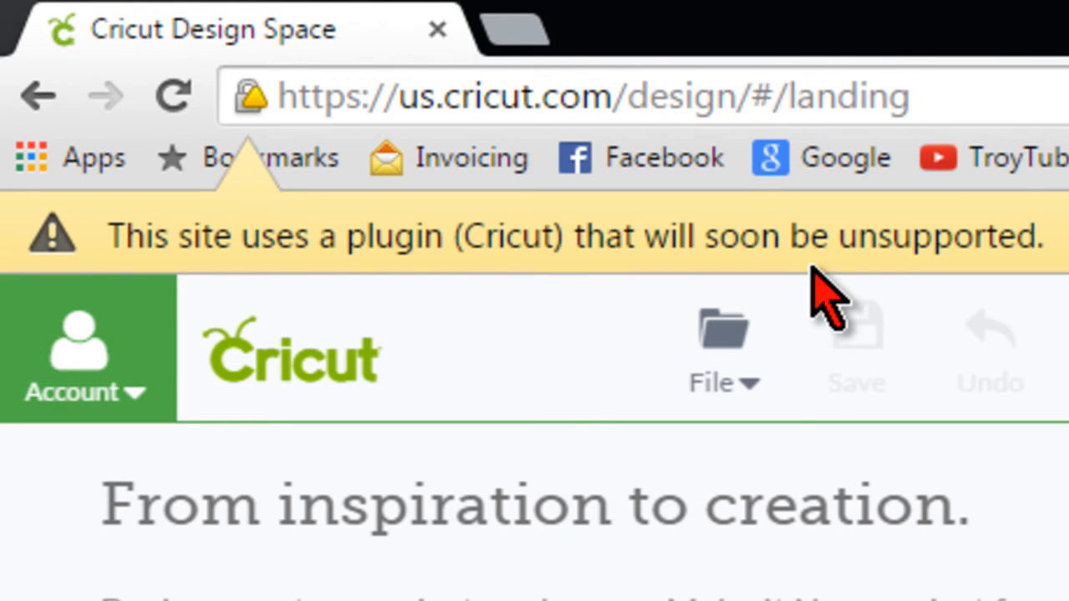
pyautogui.moveTo(493, 301)
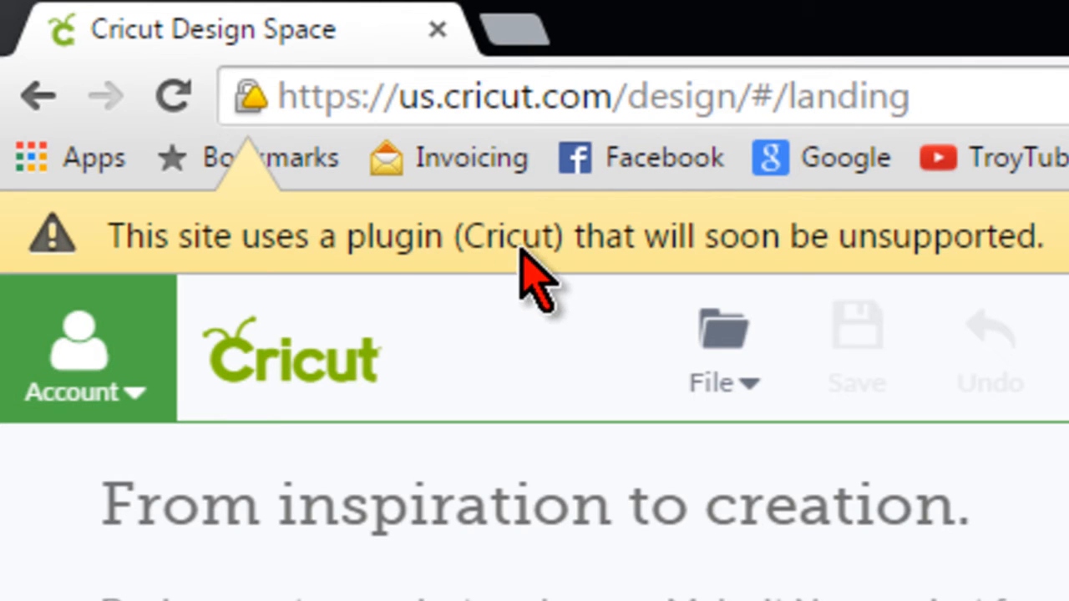
pyautogui.moveTo(517, 292)
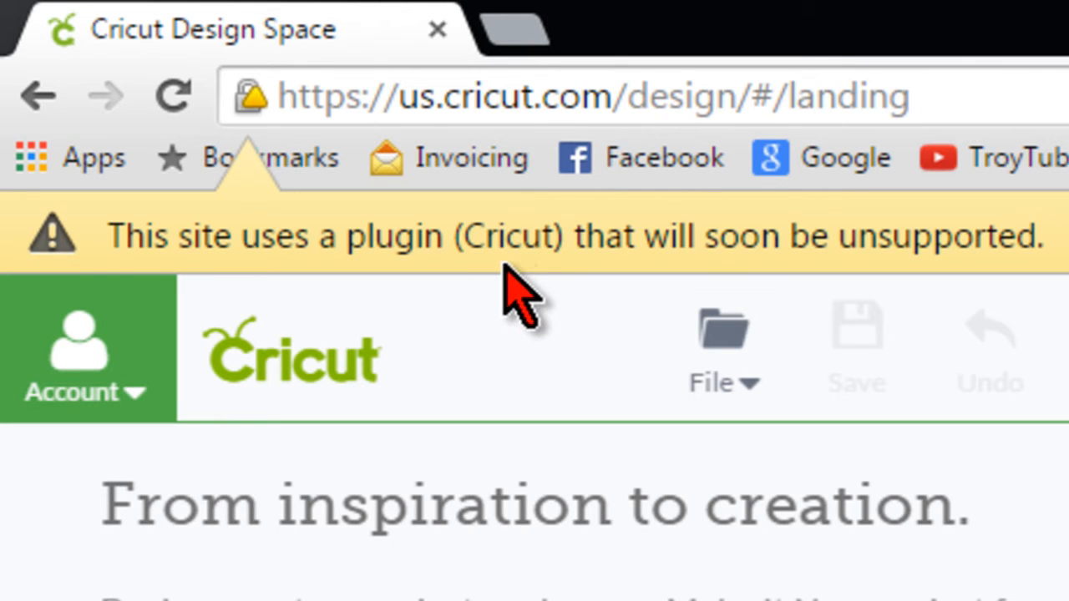
pyautogui.moveTo(472, 300)
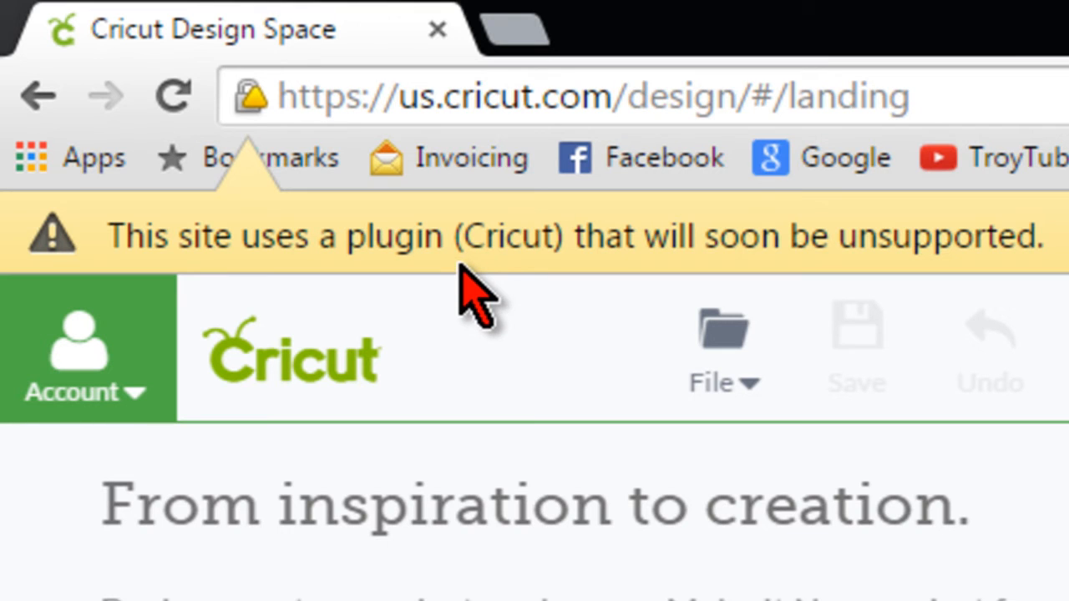
pyautogui.moveTo(514, 267)
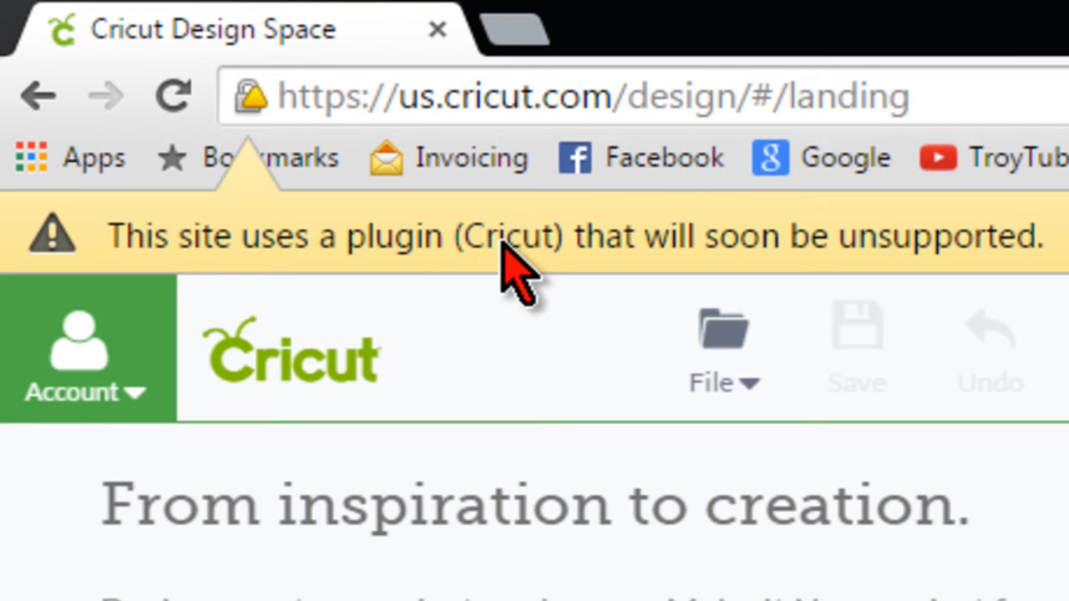
pyautogui.moveTo(514, 292)
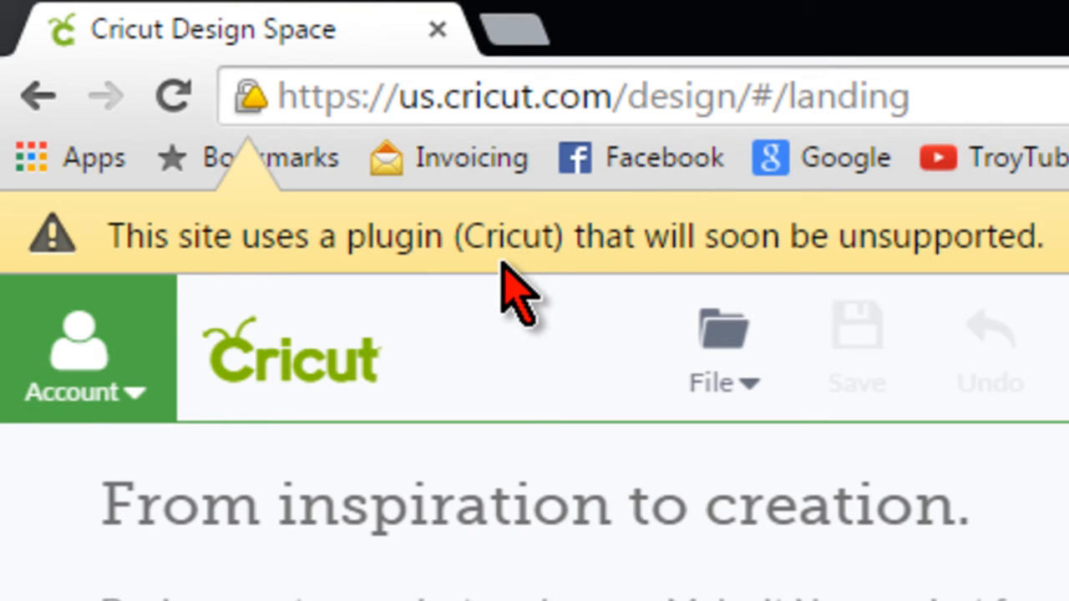
pyautogui.moveTo(513, 301)
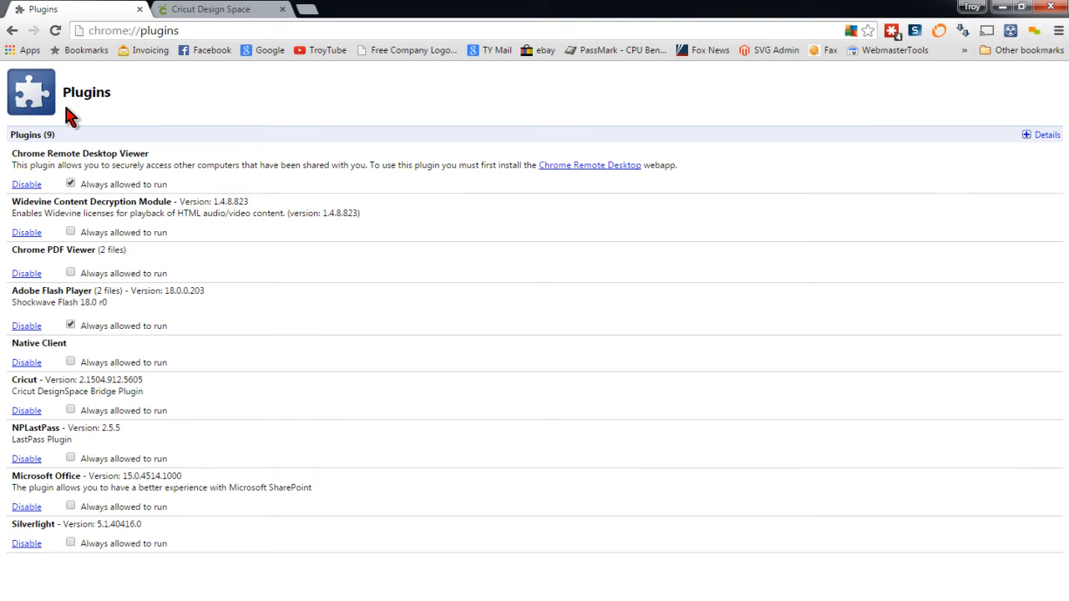
pyautogui.moveTo(229, 221)
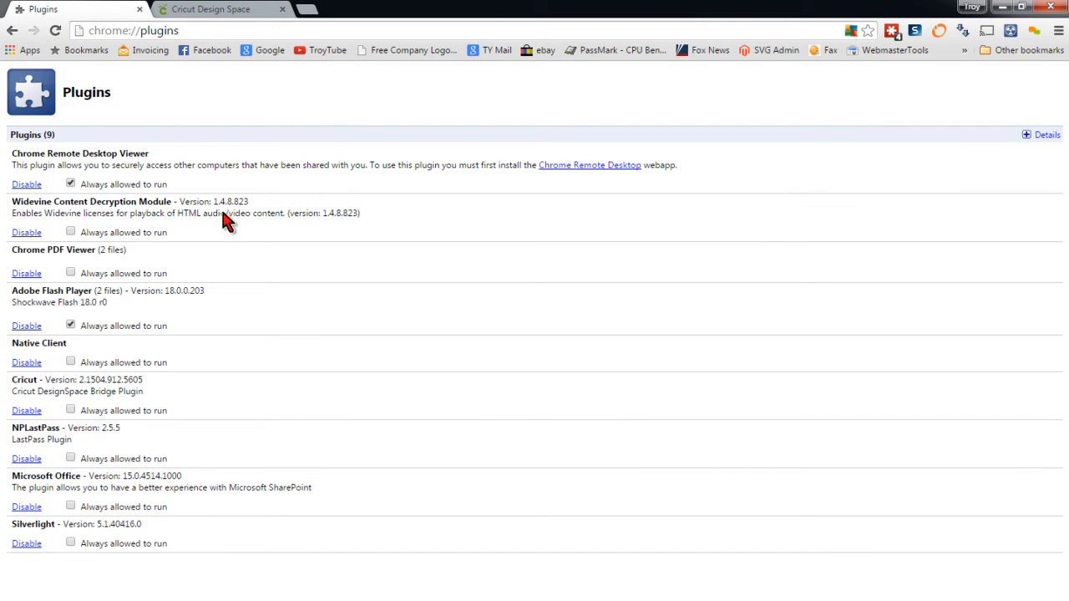
pyautogui.moveTo(10, 291)
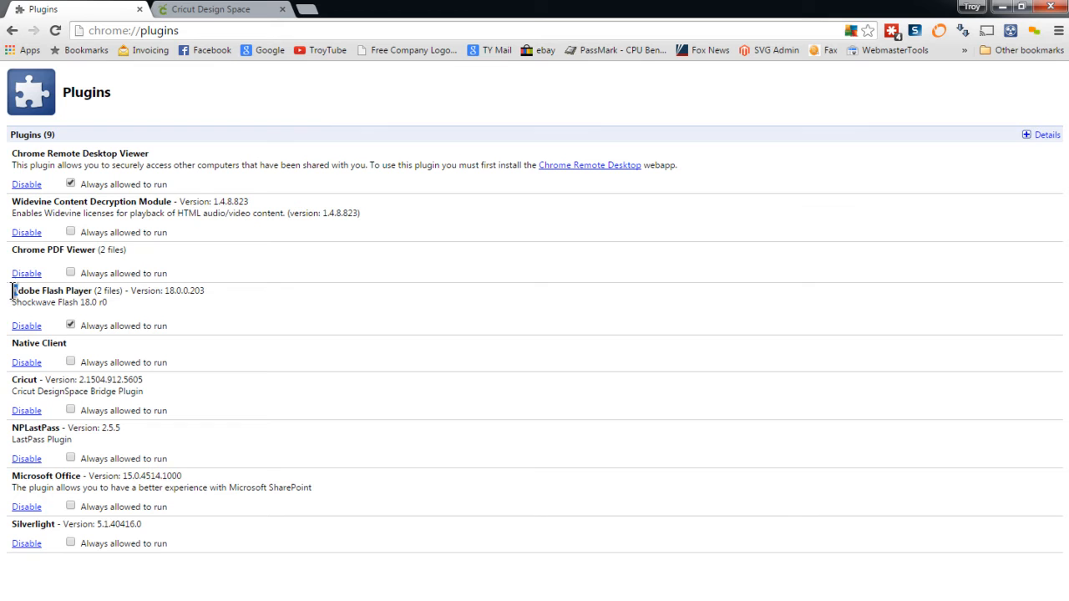
# - Point out the Adobe Flash Player entry and its two files on the plugins page
pyautogui.doubleClick(53, 290)
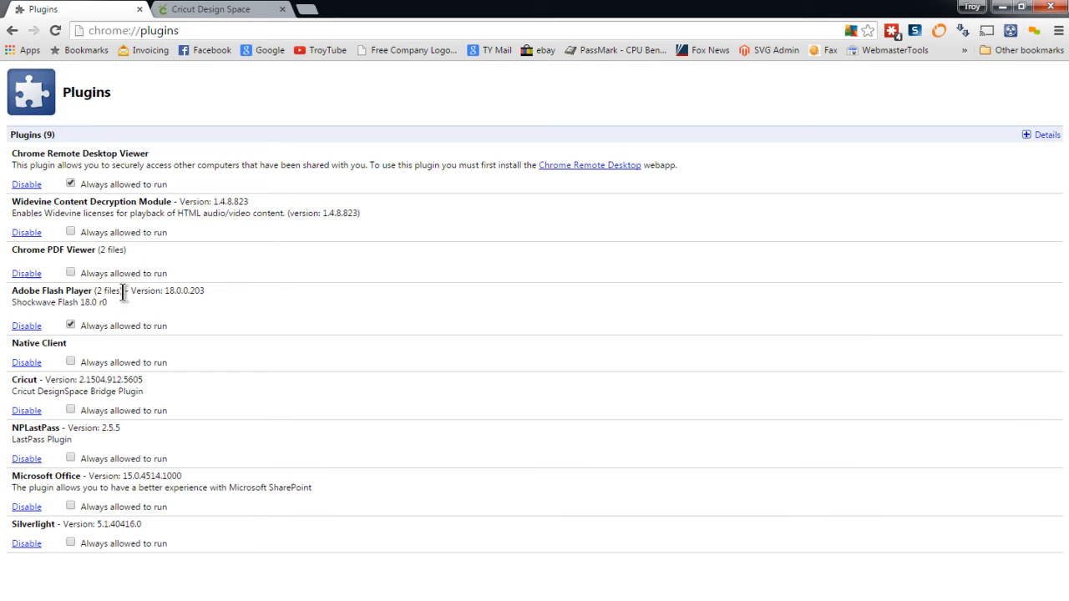
pyautogui.doubleClick(108, 291)
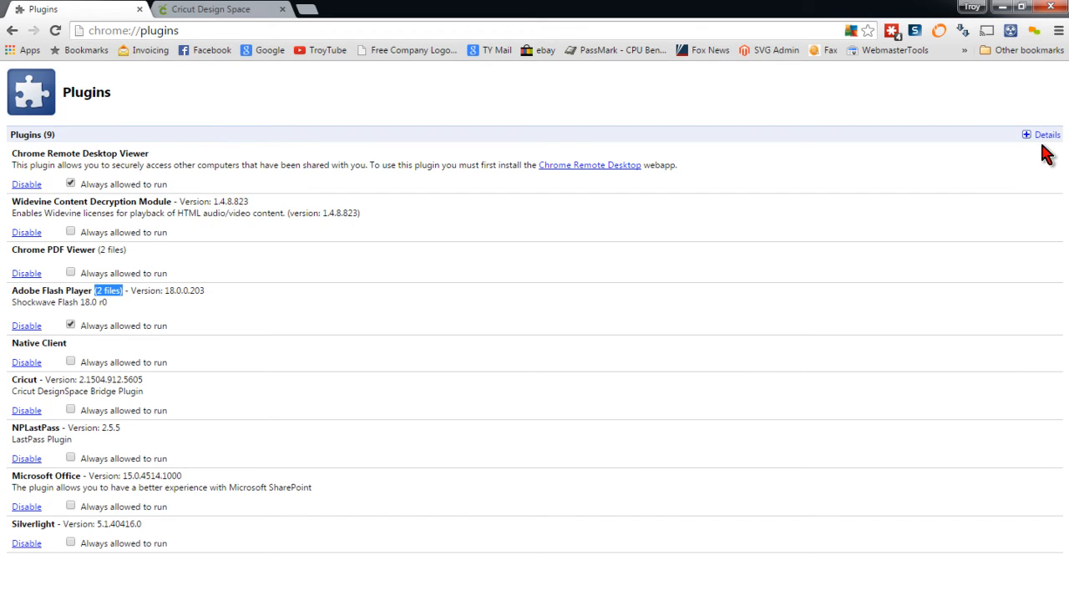
# - Show plugin details and scroll to Adobe Flash Player's PPAPI and NPAPI files
pyautogui.click(1025, 134)
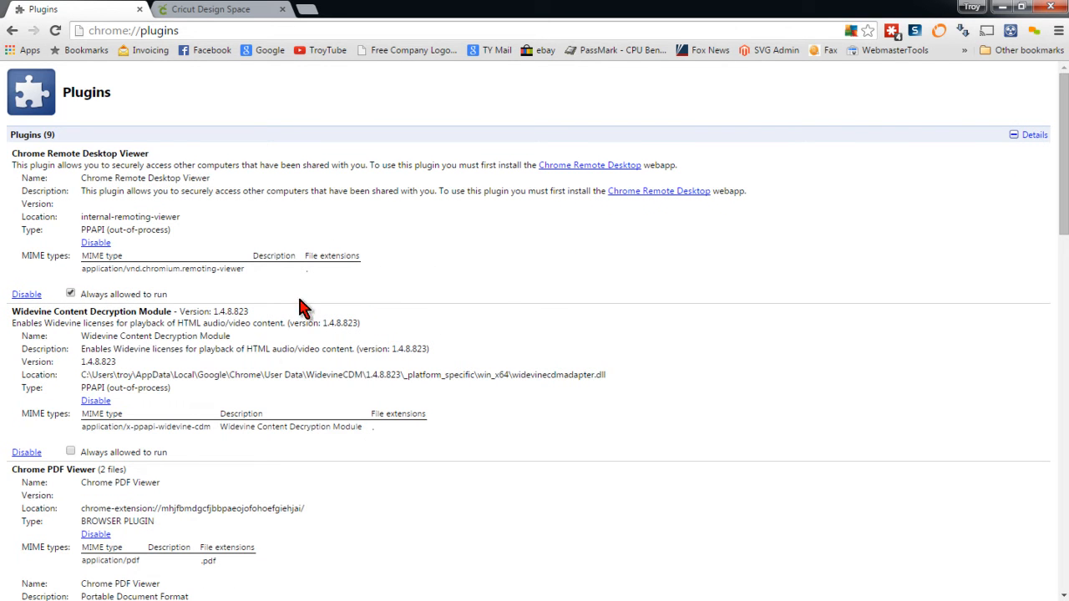
pyautogui.scroll(-3)
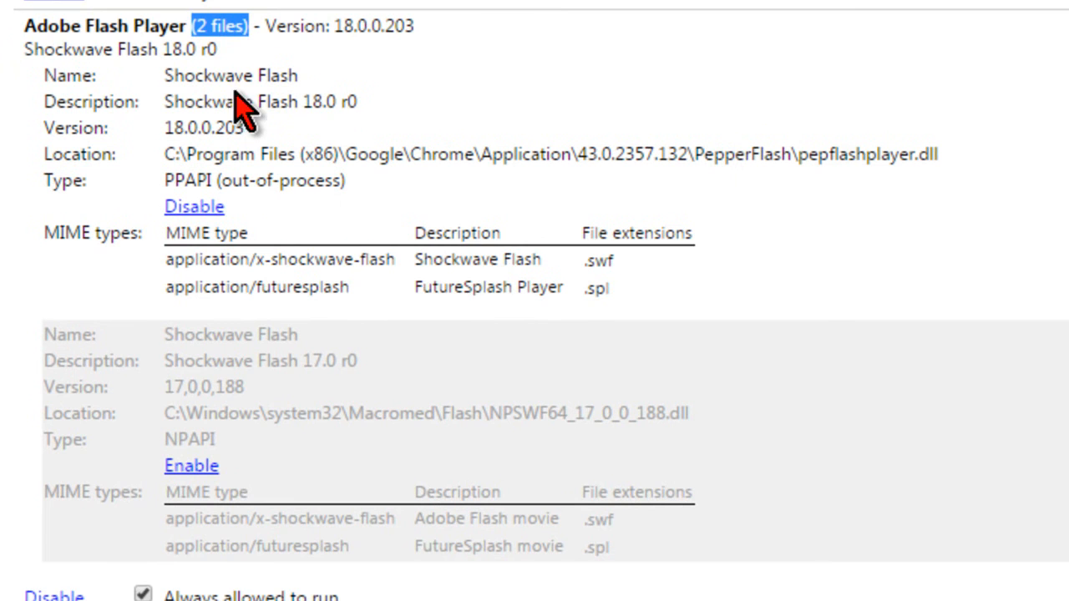
pyautogui.moveTo(380, 205)
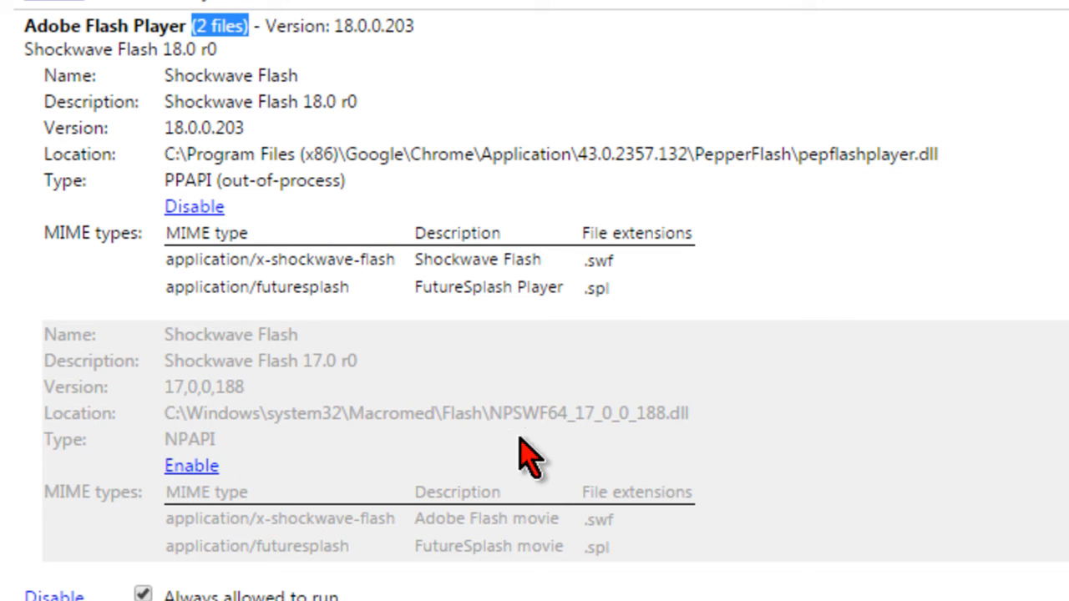
pyautogui.doubleClick(190, 439)
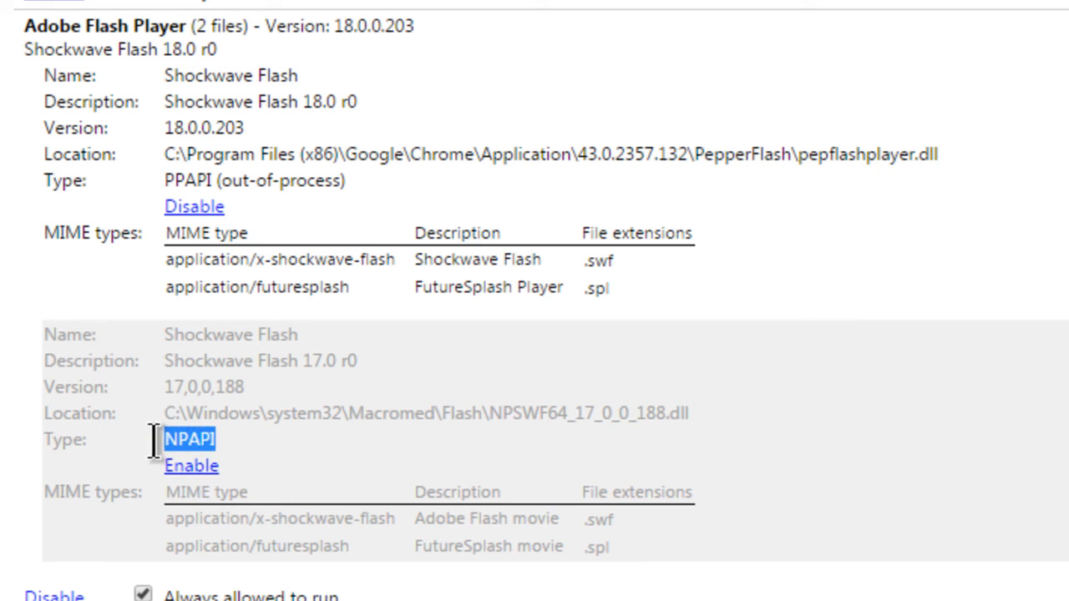
pyautogui.moveTo(163, 183)
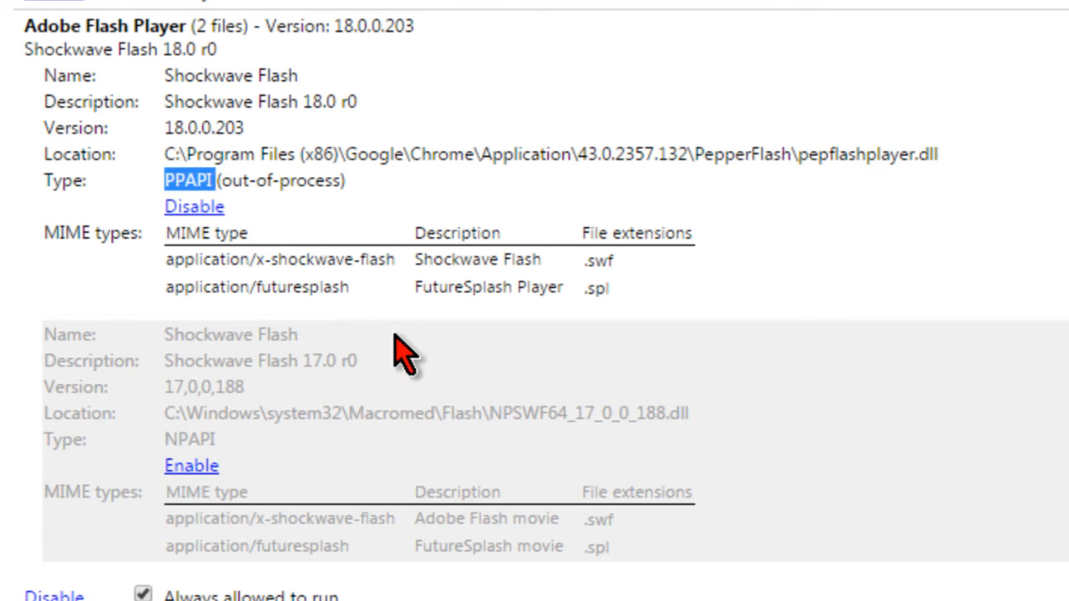
pyautogui.moveTo(372, 422)
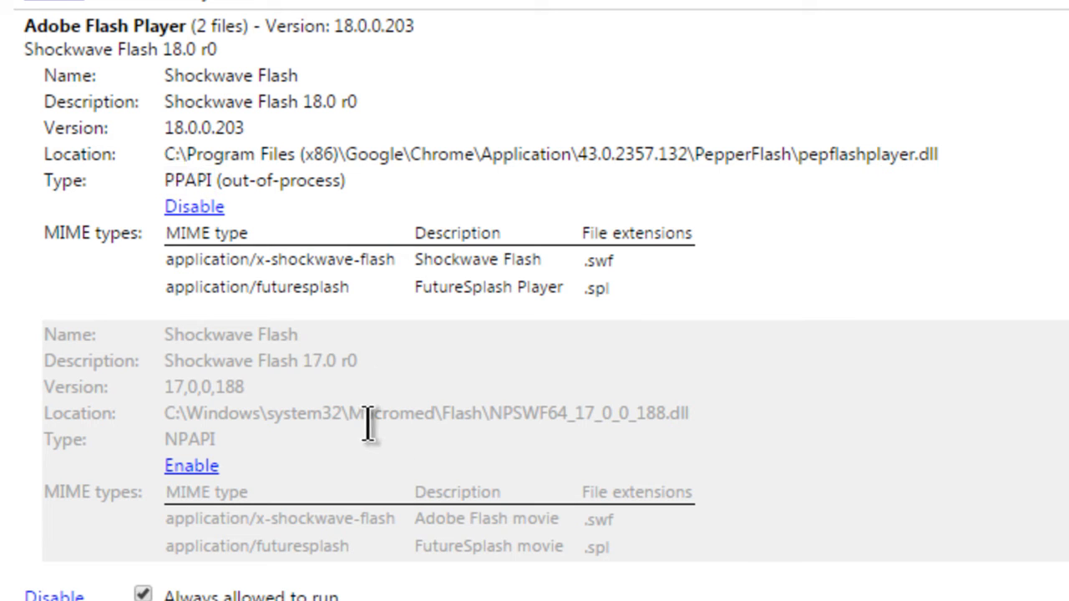
pyautogui.moveTo(125, 213)
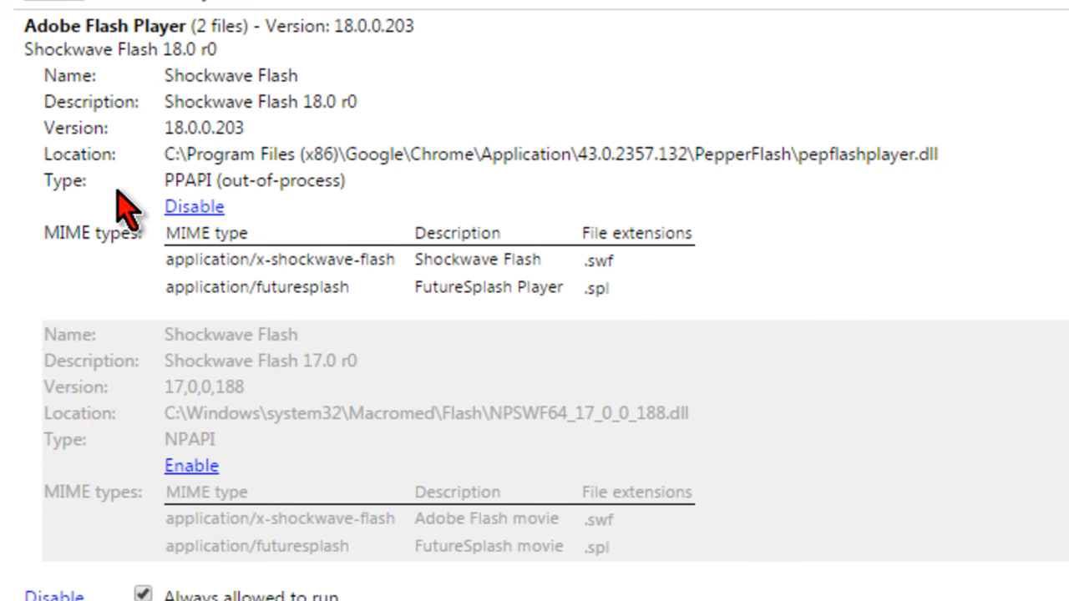
pyautogui.moveTo(242, 234)
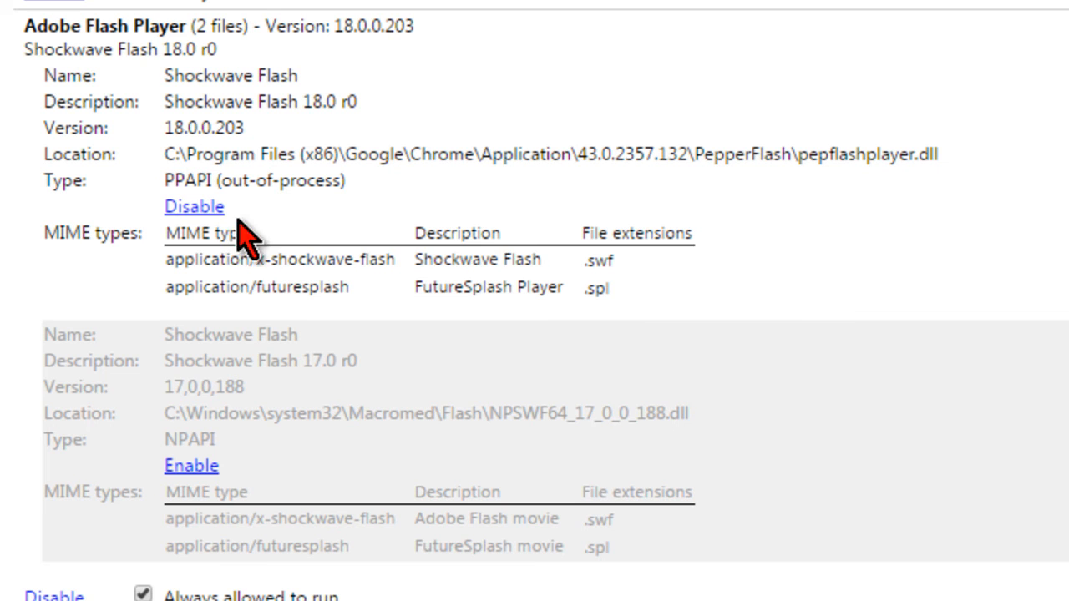
pyautogui.moveTo(326, 238)
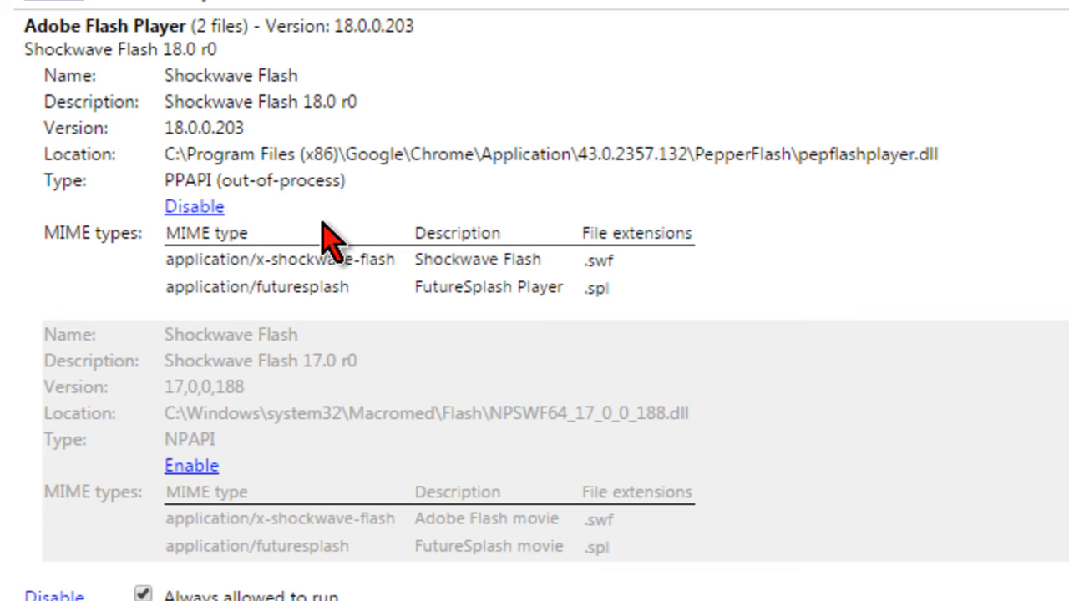
pyautogui.moveTo(869, 288)
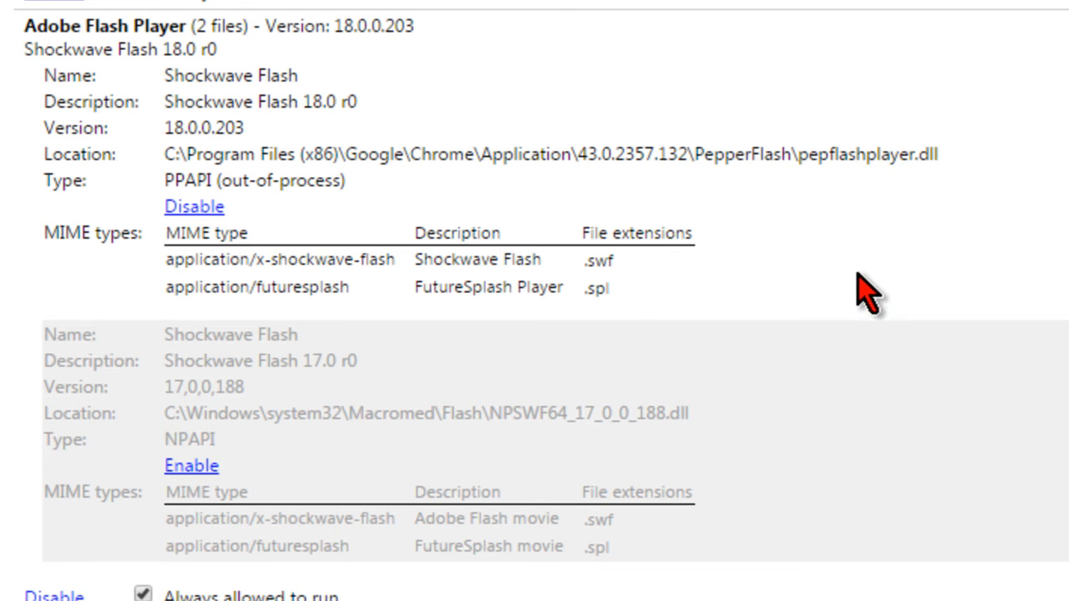
pyautogui.moveTo(48, 350)
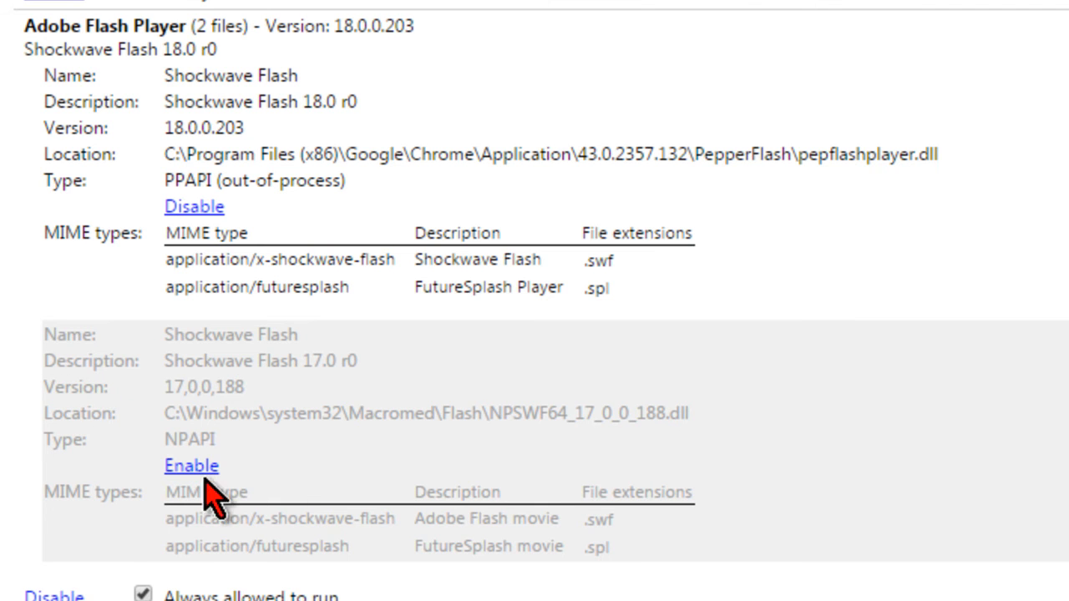
pyautogui.moveTo(247, 496)
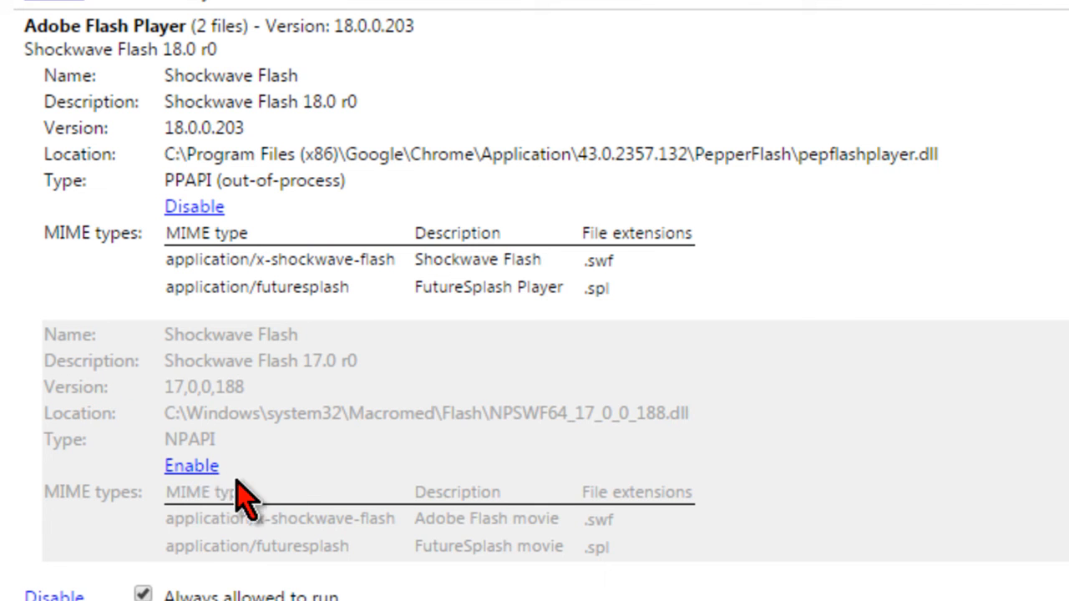
pyautogui.moveTo(236, 496)
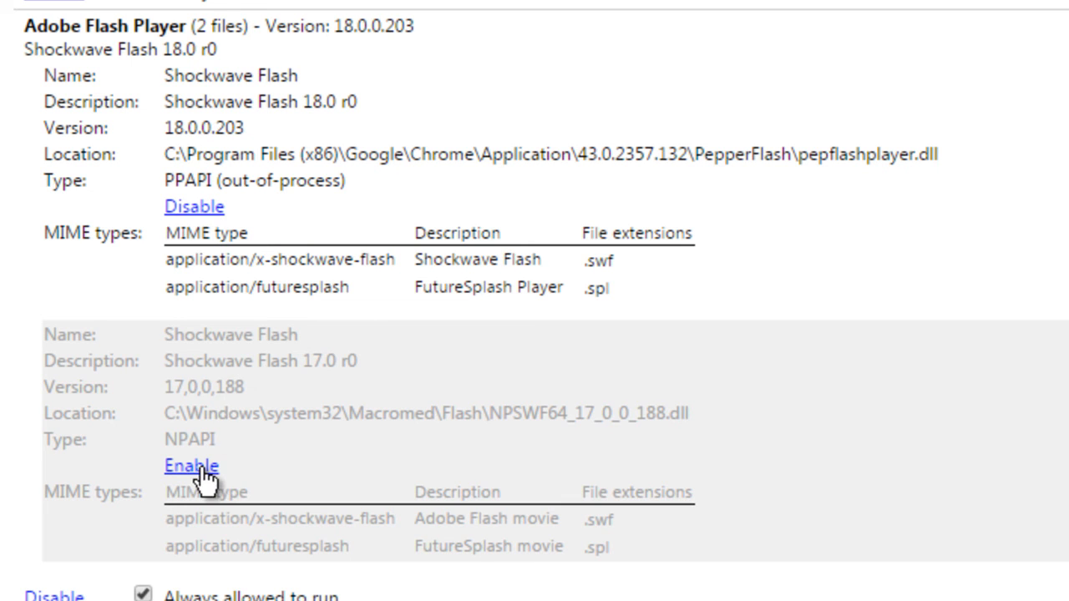
pyautogui.click(191, 465)
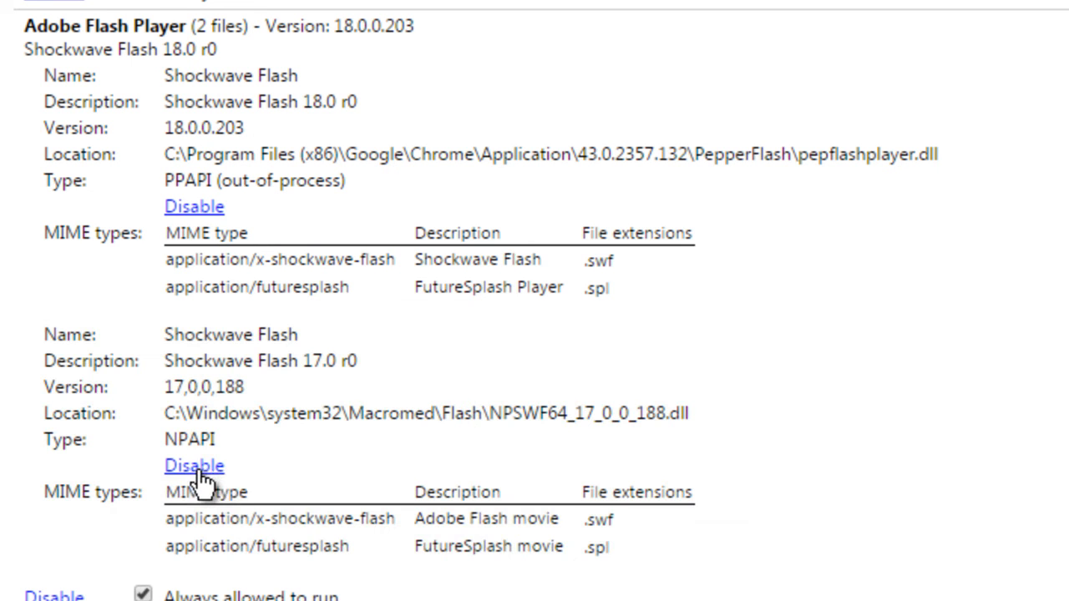
pyautogui.moveTo(225, 497)
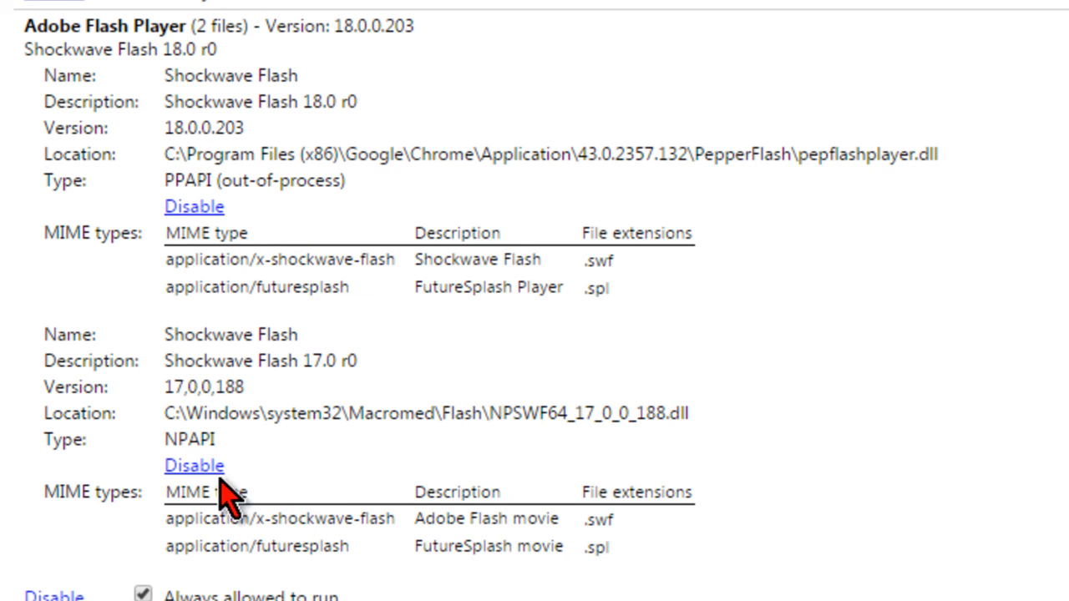
pyautogui.click(194, 465)
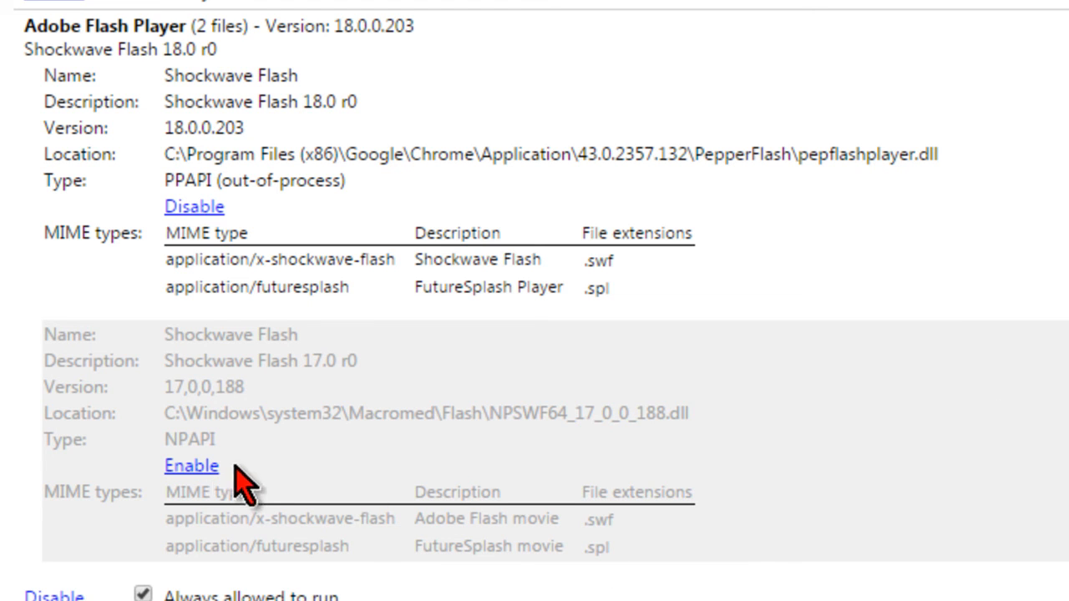
pyautogui.moveTo(516, 517)
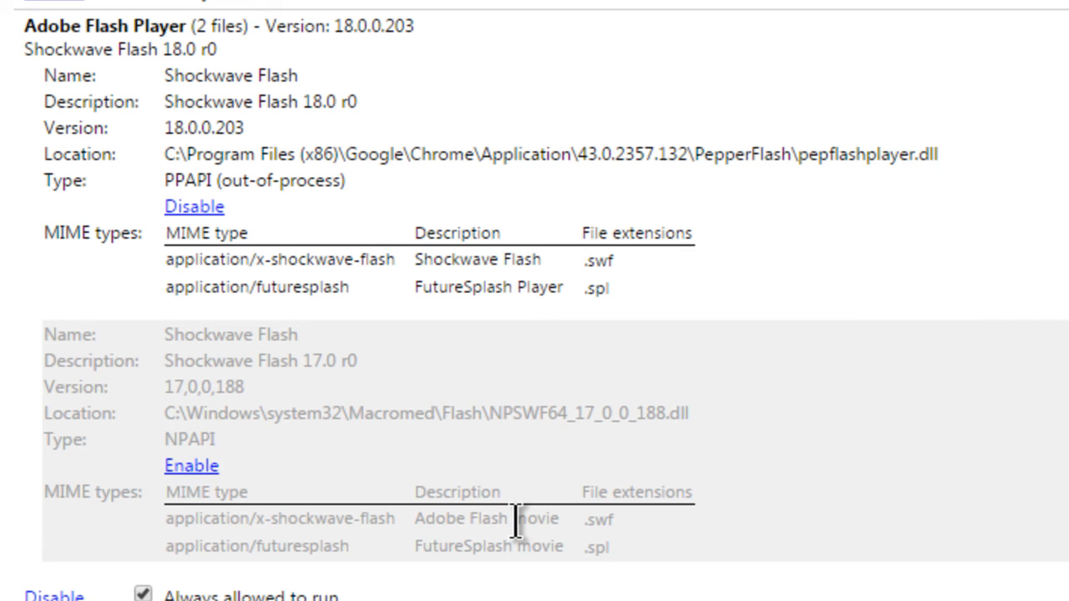
pyautogui.moveTo(734, 514)
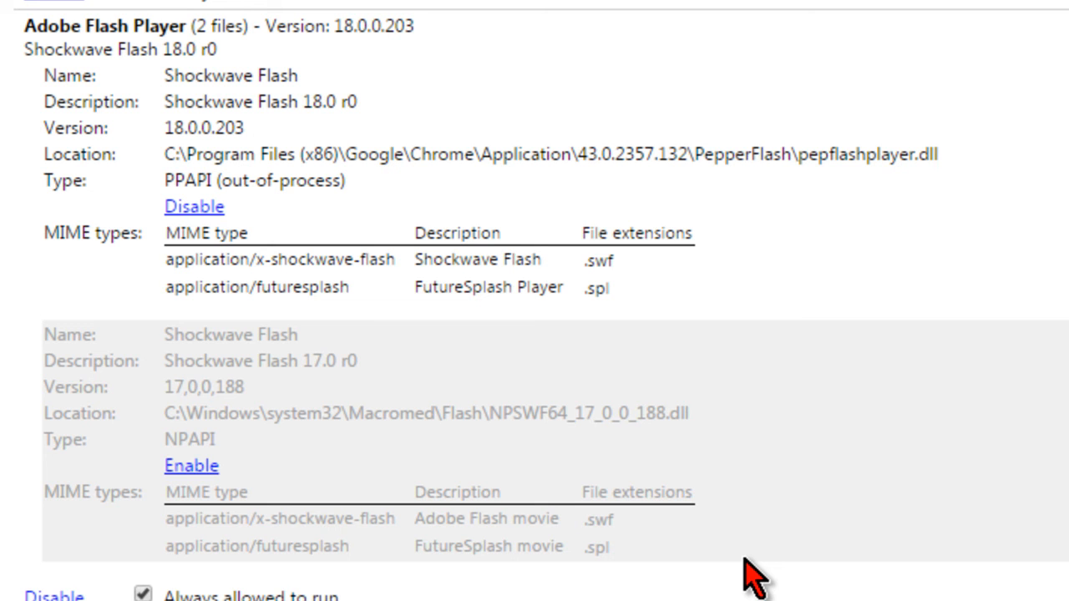
pyautogui.moveTo(730, 364)
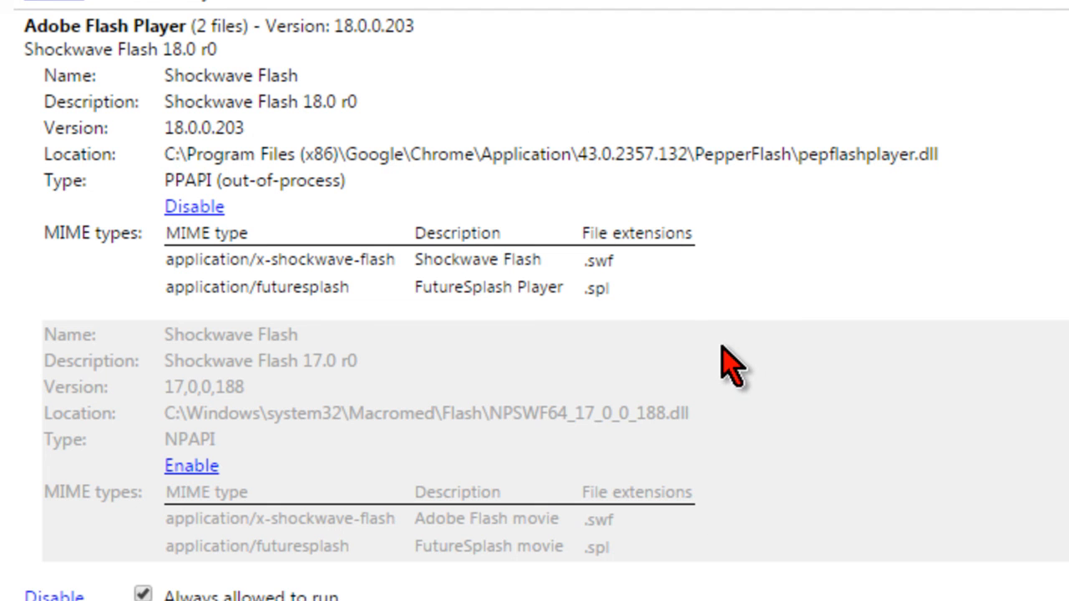
pyautogui.moveTo(734, 451)
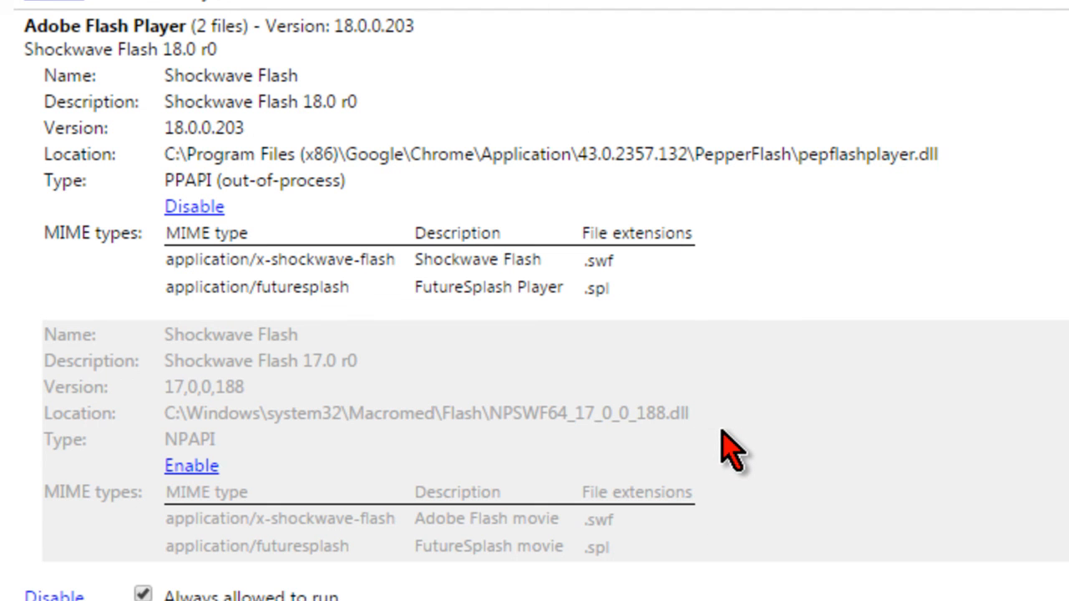